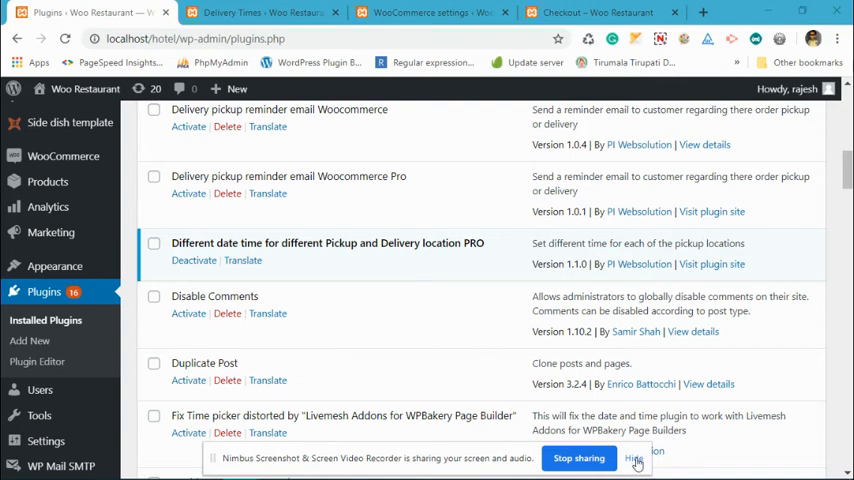
Go to Delivery Date & Time > Pickup Locations, listing Location 1, 2 and 4.
left_click(632, 460)
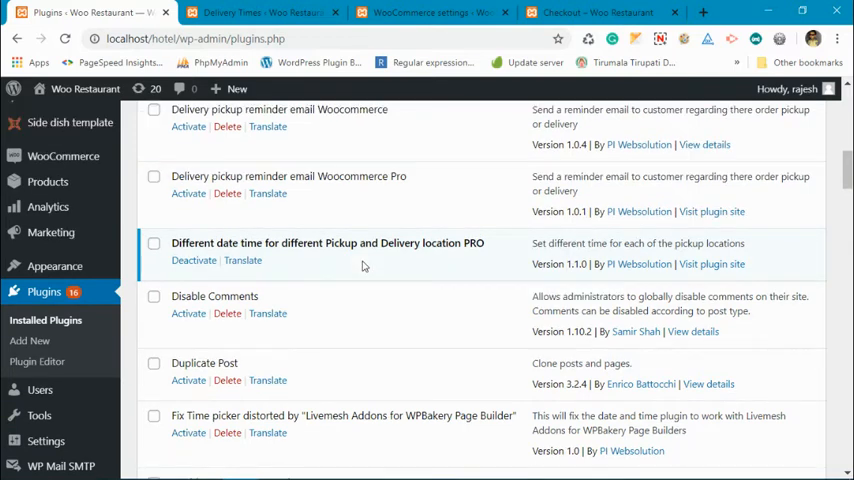
scroll("down", 3)
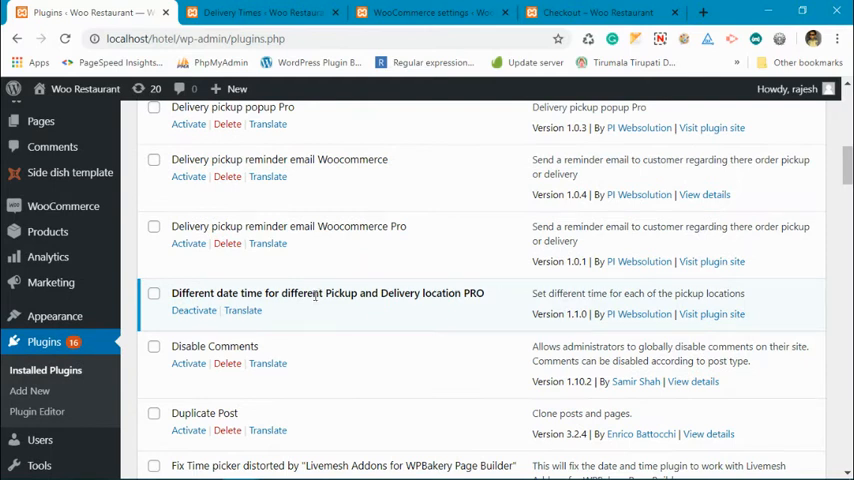
scroll("down", 3)
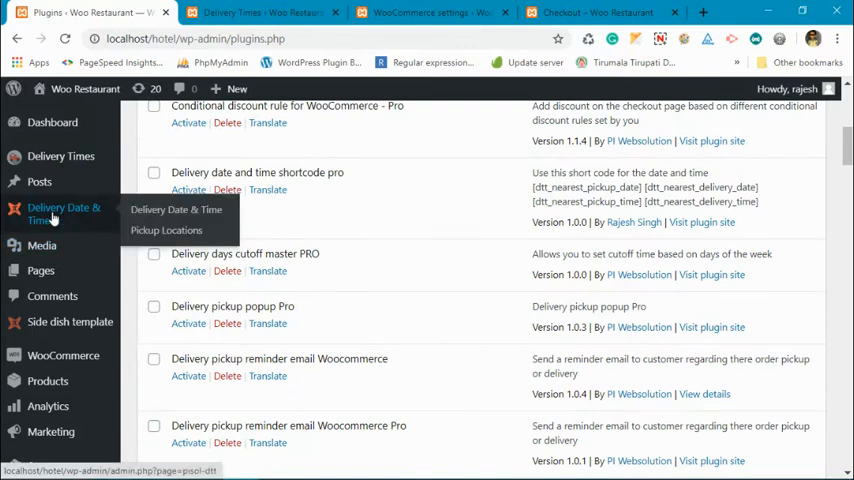
left_click(64, 212)
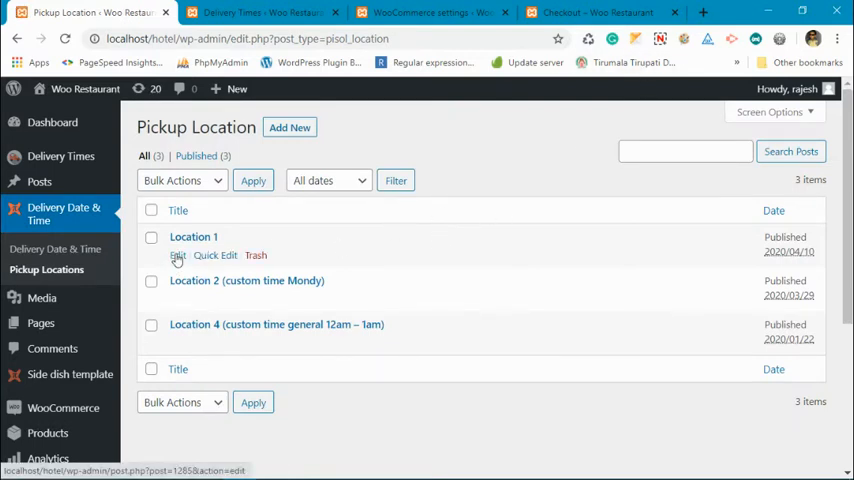
left_click(176, 210)
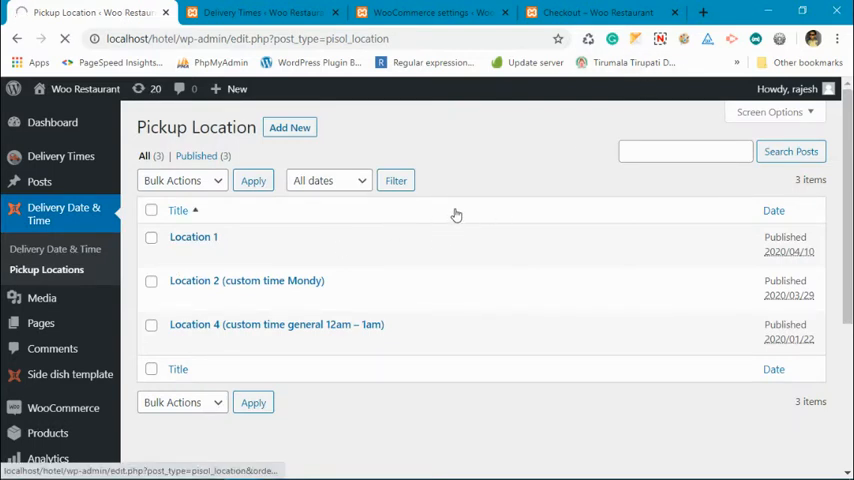
Edit Location 1 and review its Time slot and Pickup days sections.
left_click(192, 236)
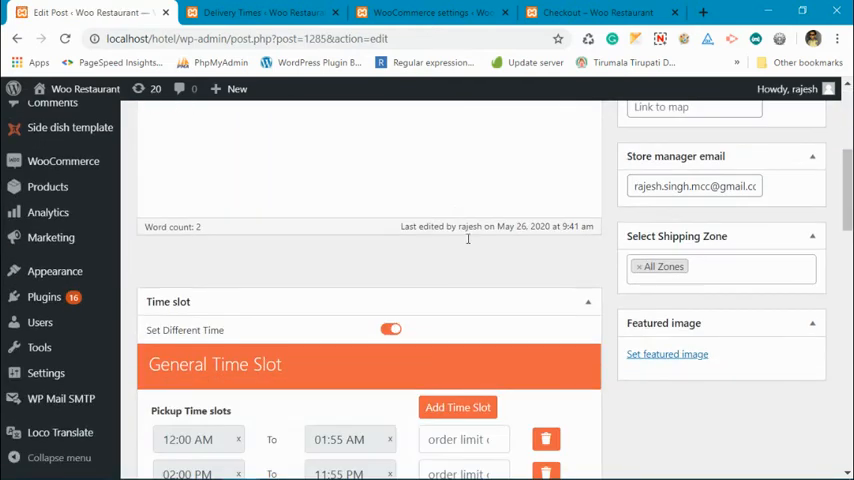
scroll("down", 3)
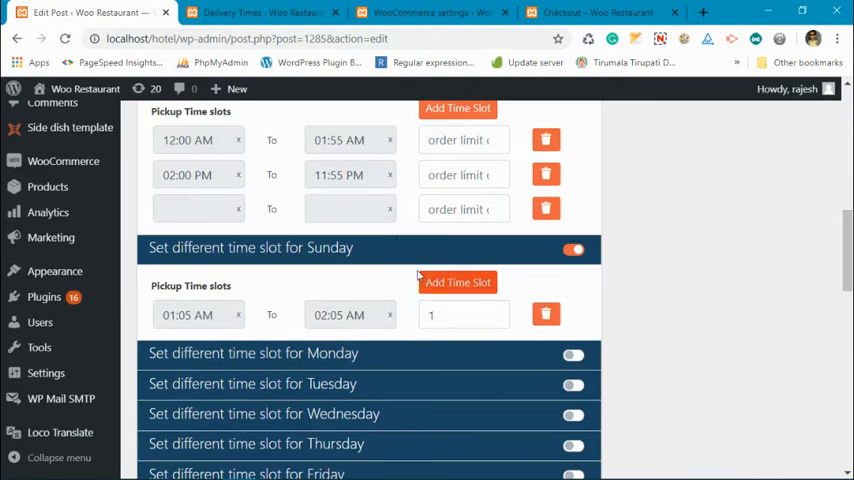
scroll("down", 3)
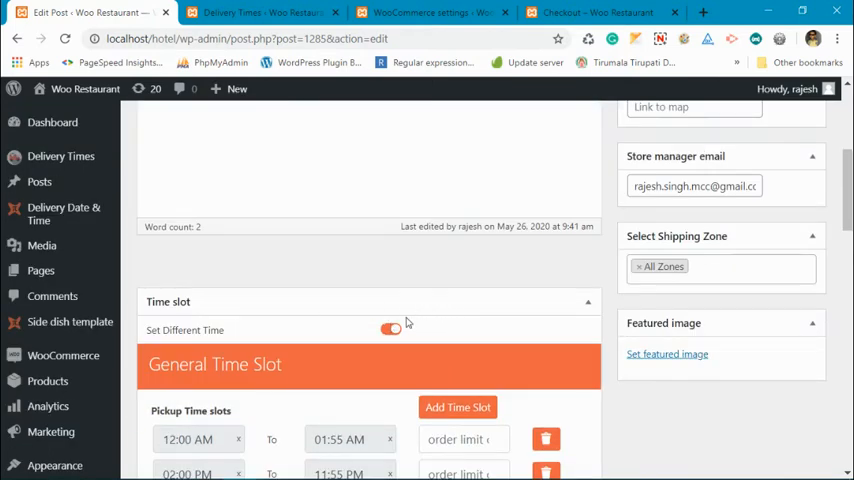
scroll("down", 3)
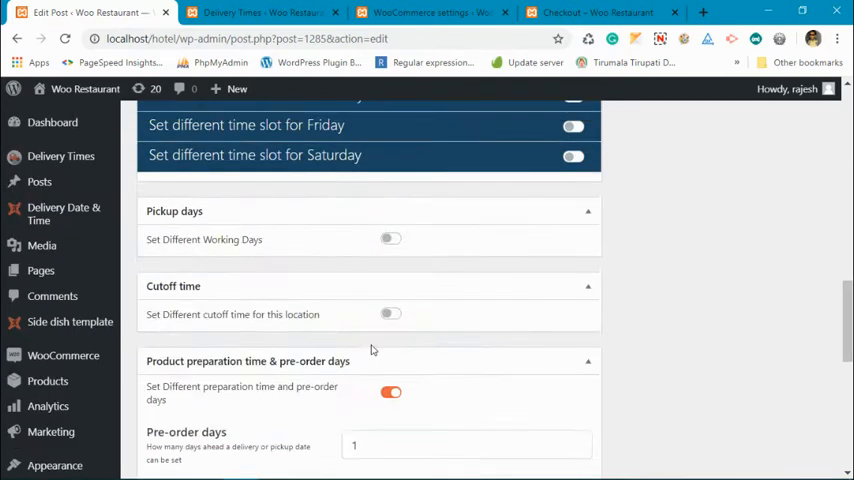
scroll("down", 3)
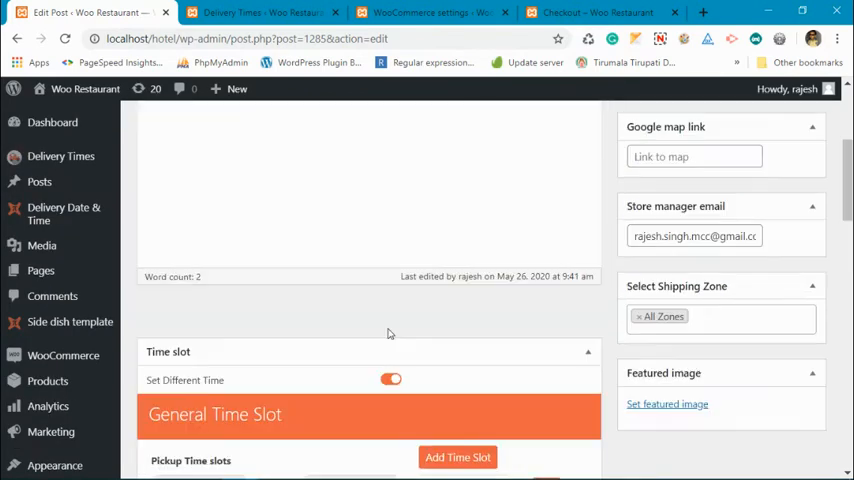
scroll("down", 3)
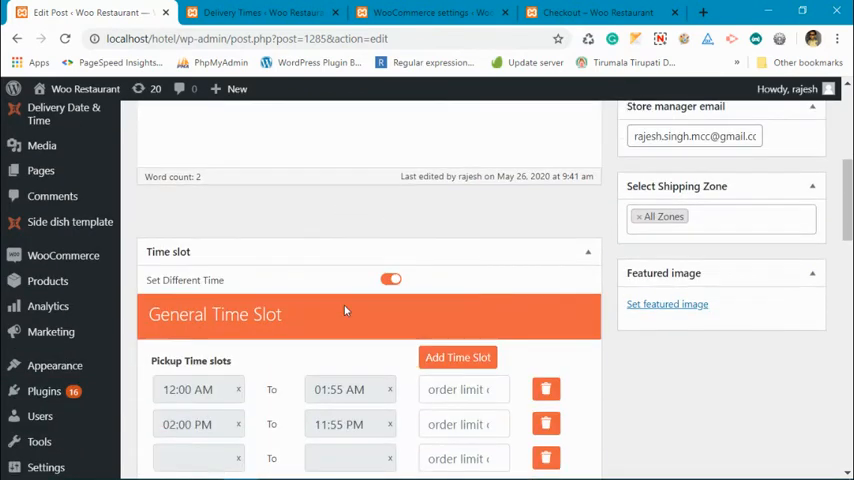
scroll("down", 3)
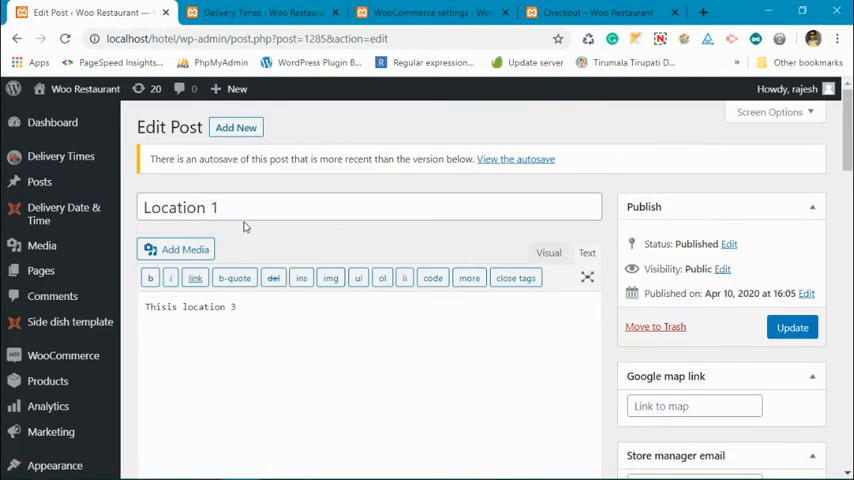
scroll("down", 3)
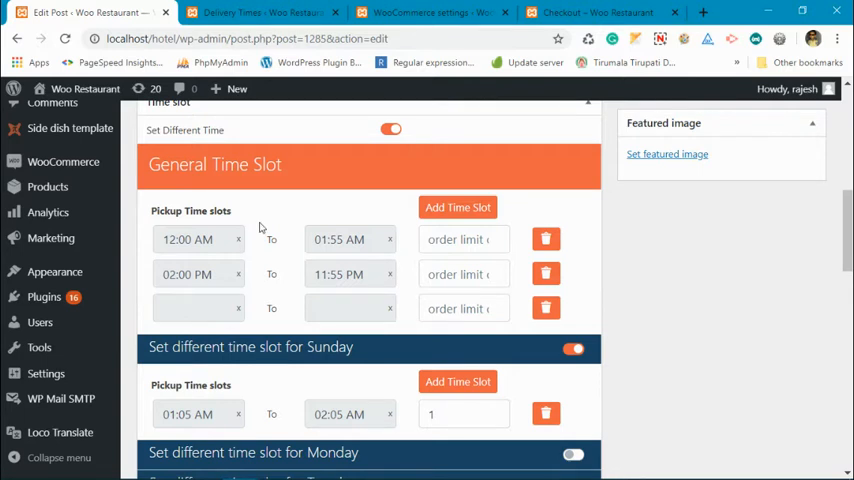
scroll("down", 3)
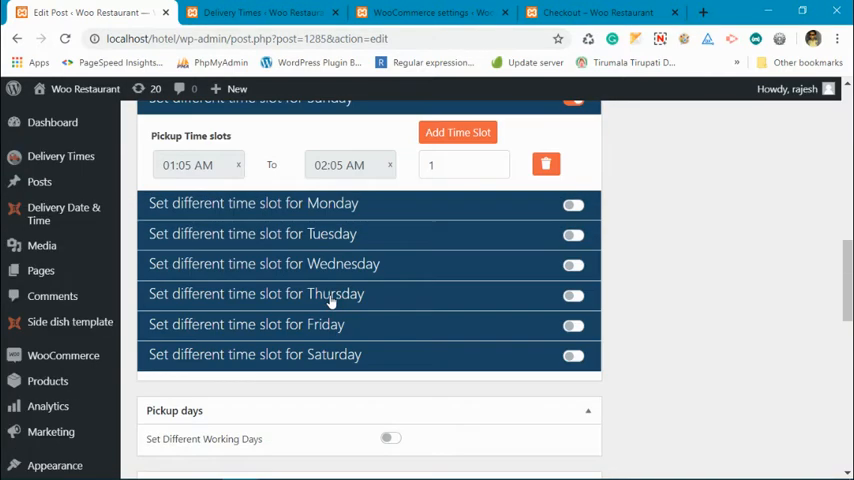
scroll("up", 3)
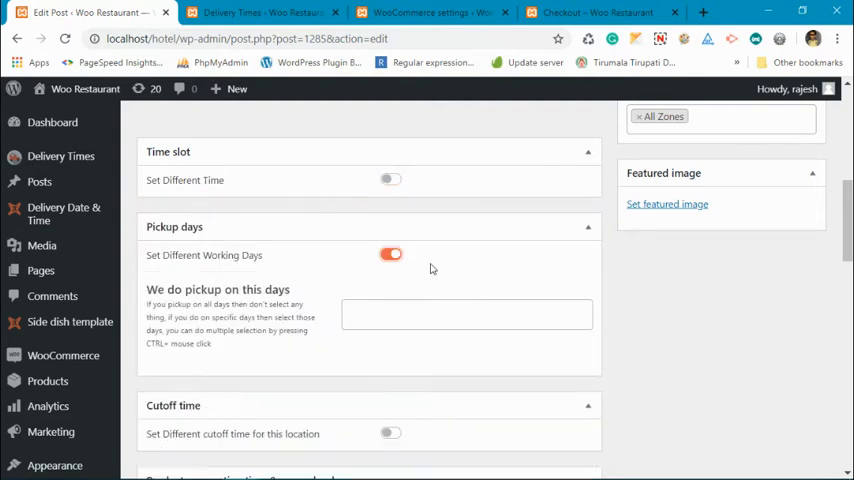
mouse_move(234, 180)
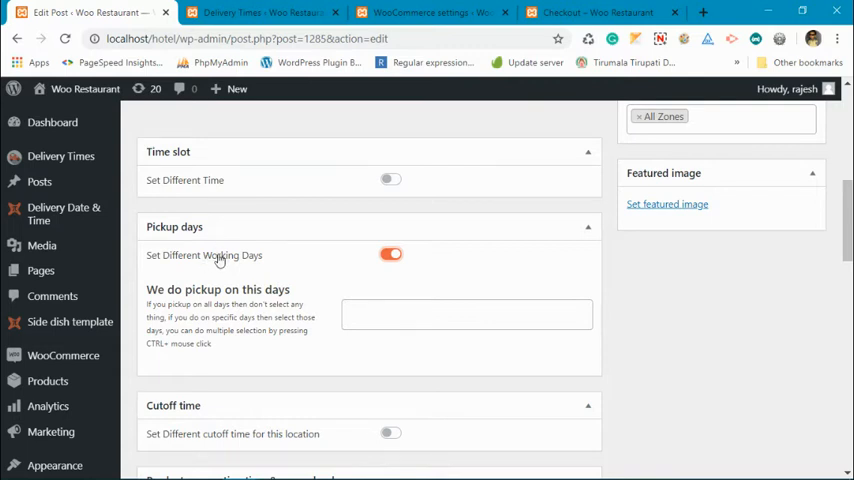
mouse_move(252, 260)
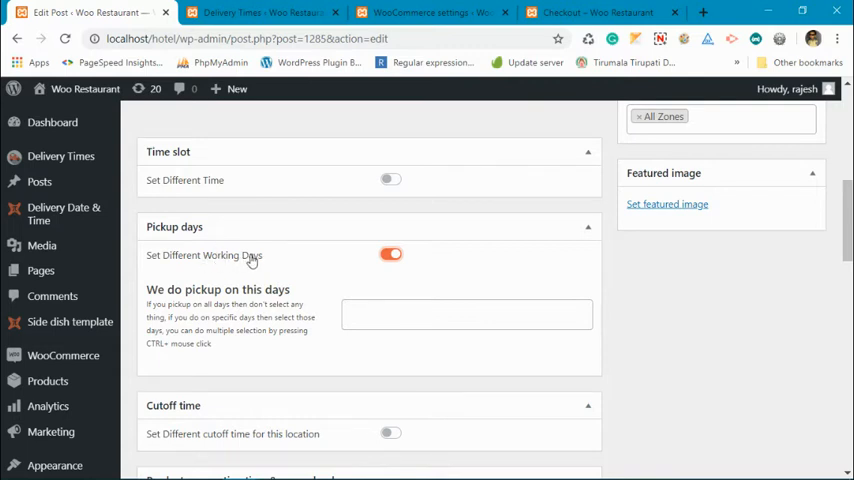
mouse_move(168, 262)
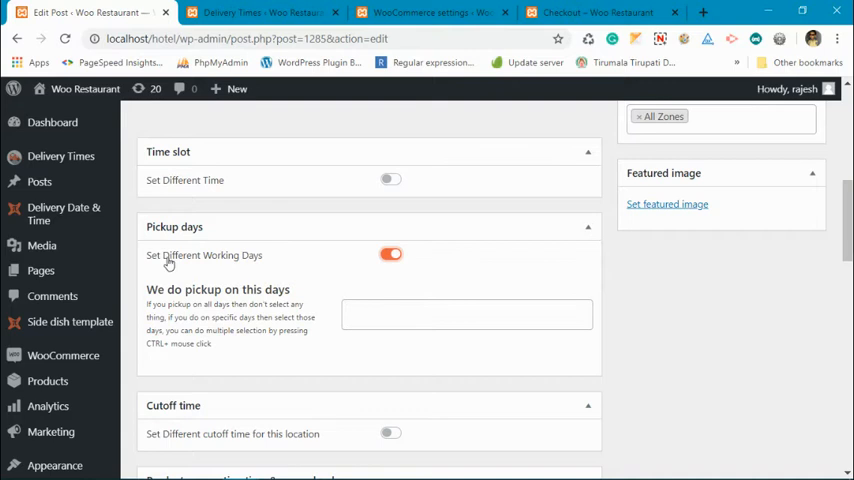
Select Wednesday and Thursday as Location 1's pickup working days.
left_click(466, 314)
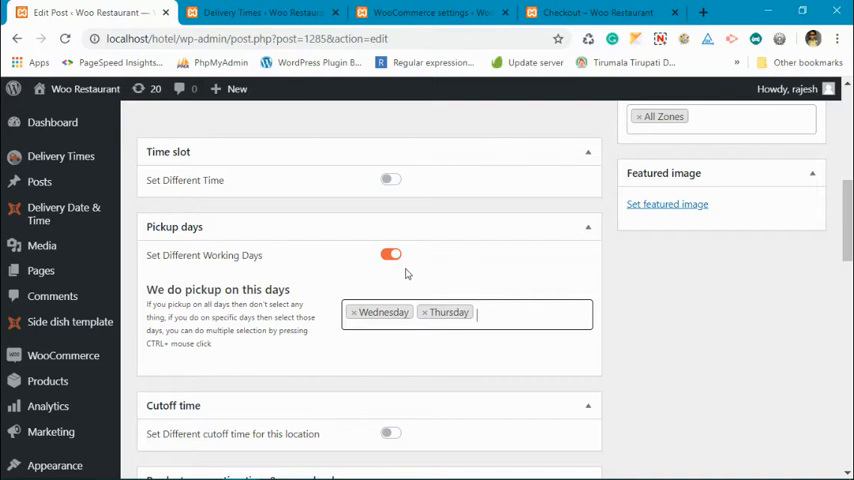
scroll("down", 3)
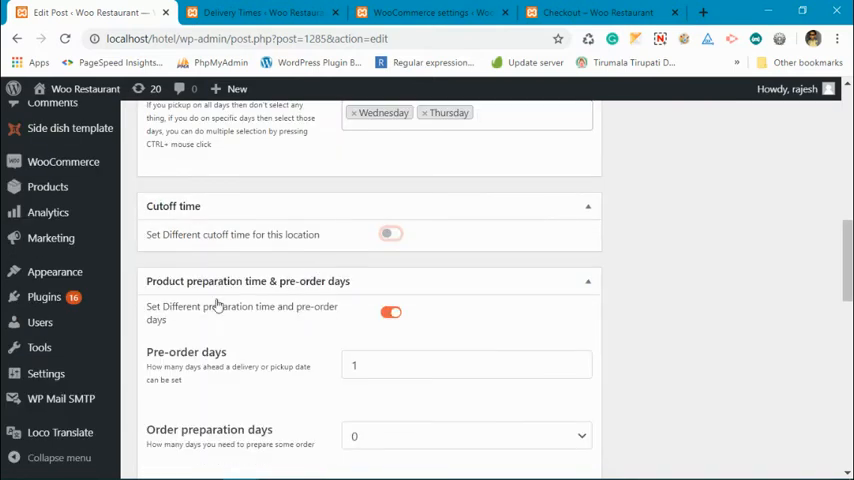
scroll("down", 3)
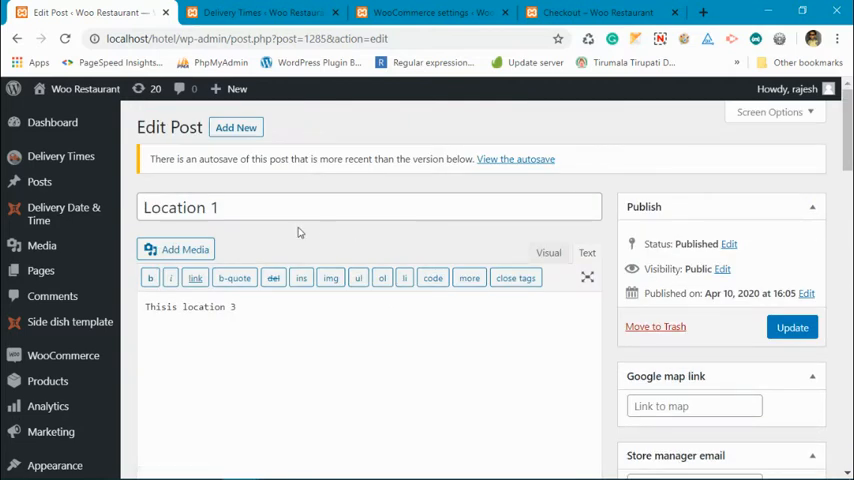
mouse_move(242, 236)
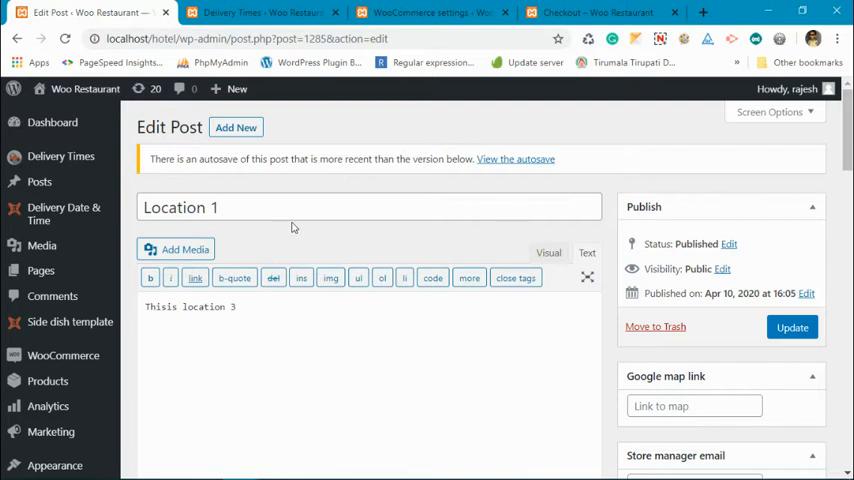
Update Location 1, then move over to the Delivery Times and checkout tabs.
scroll("down", 3)
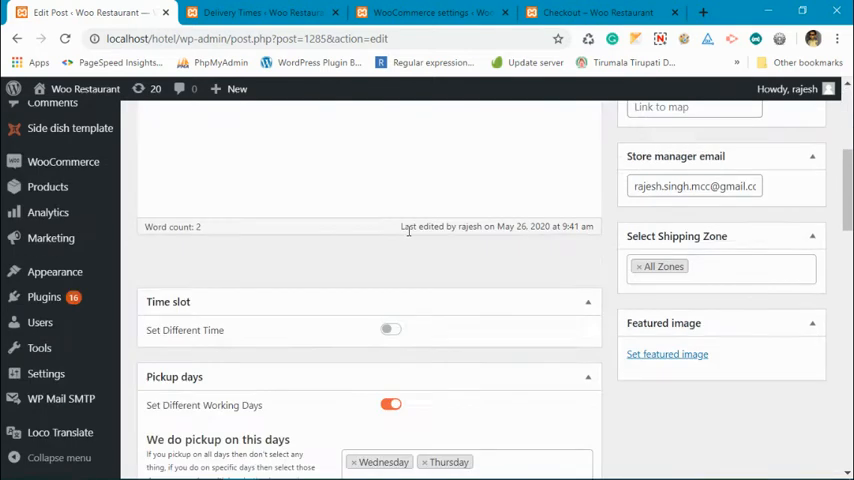
scroll("down", 3)
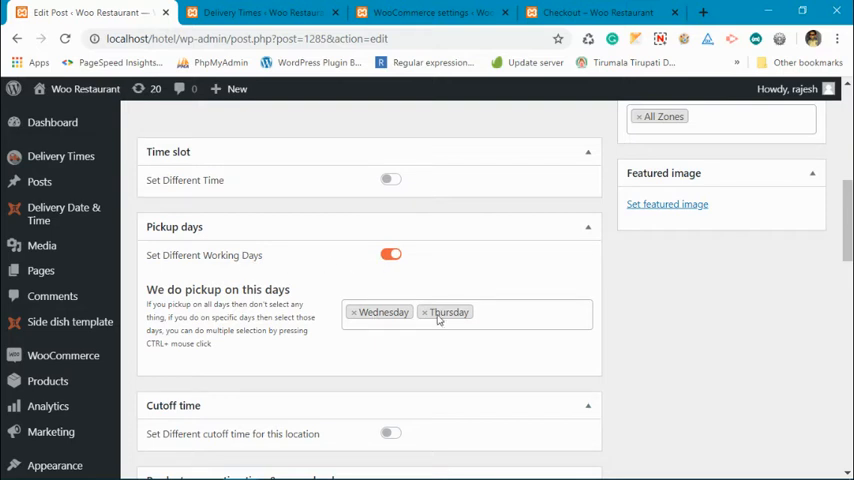
mouse_move(670, 308)
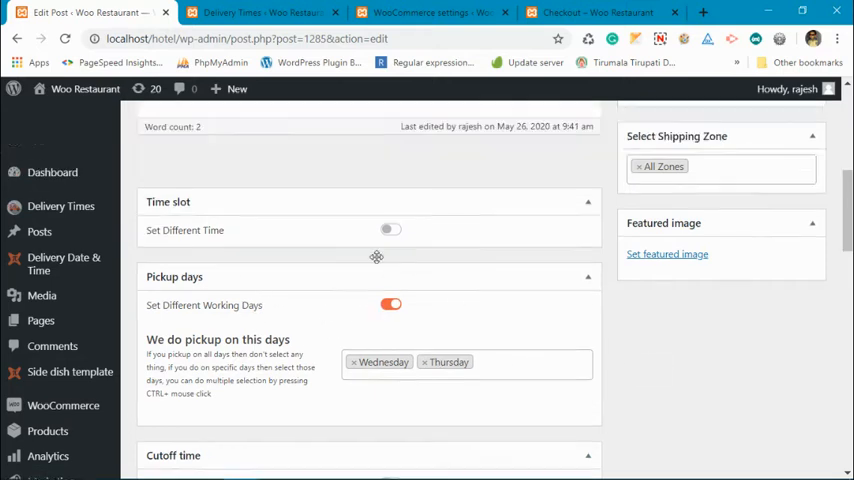
left_click(792, 228)
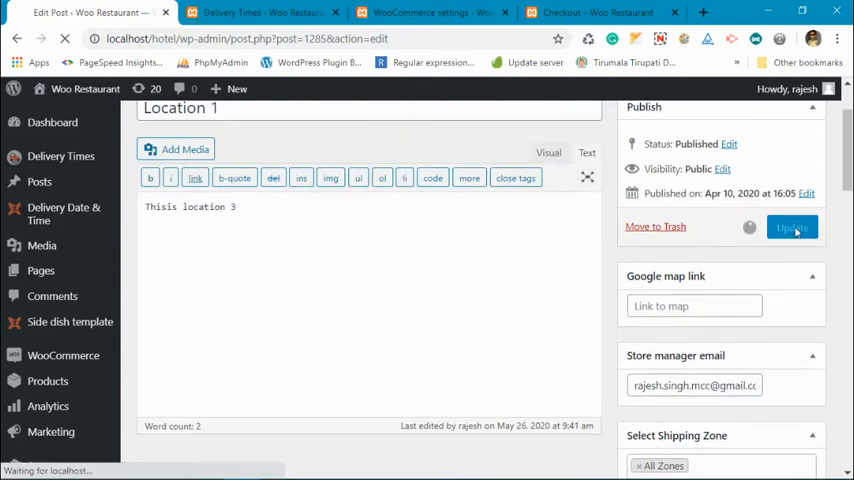
left_click(260, 12)
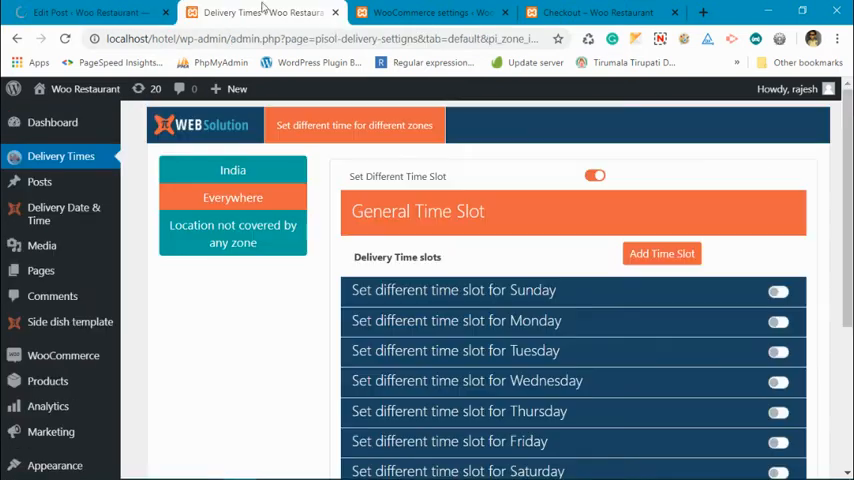
left_click(590, 12)
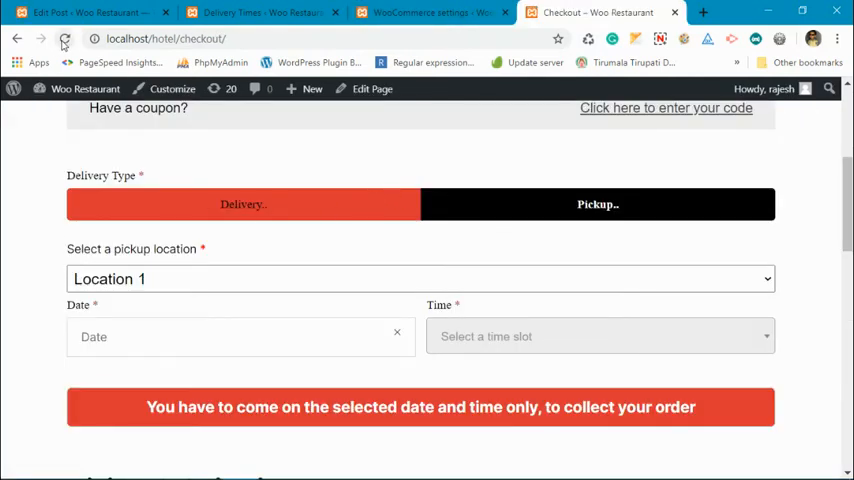
At checkout choose Pickup at Location 1 on May 27, 2020 and list its time slots.
left_click(64, 40)
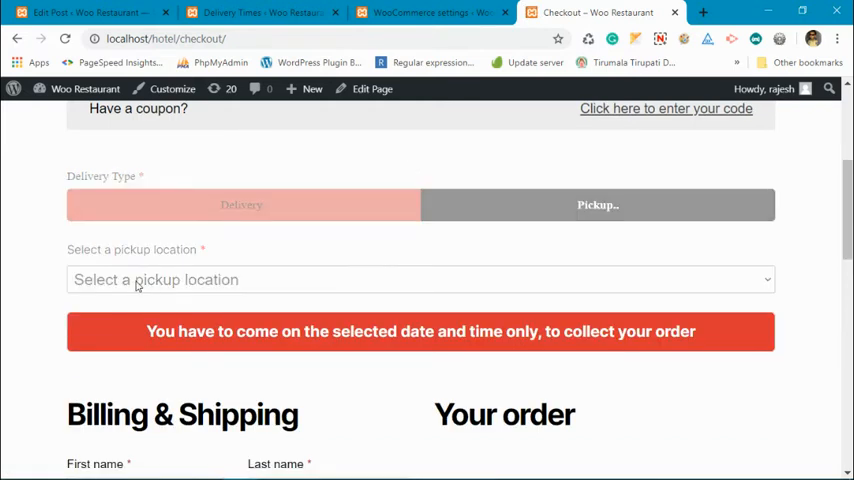
left_click(420, 280)
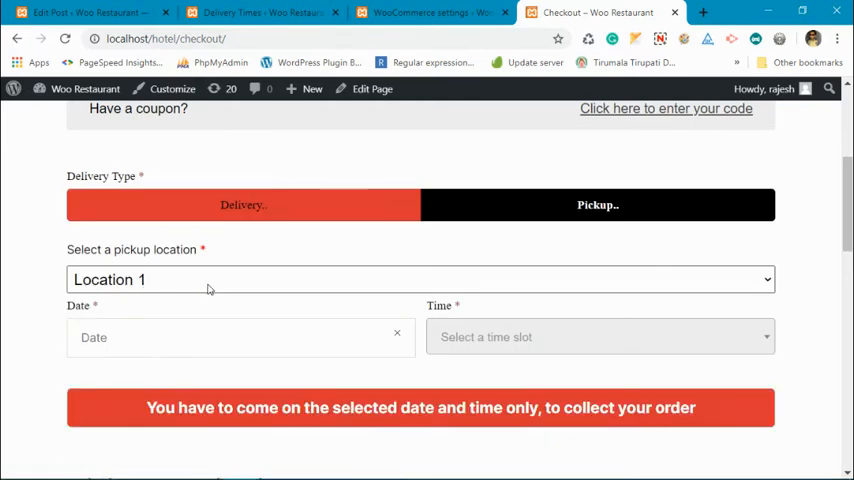
left_click(240, 336)
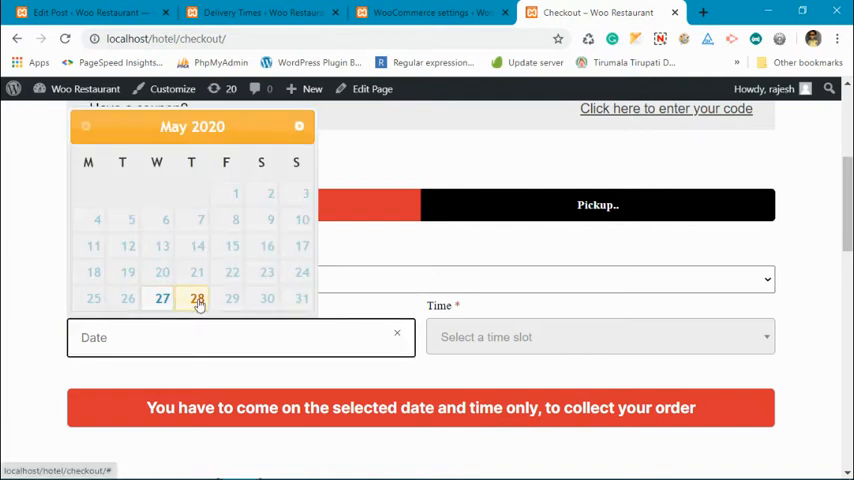
left_click(196, 298)
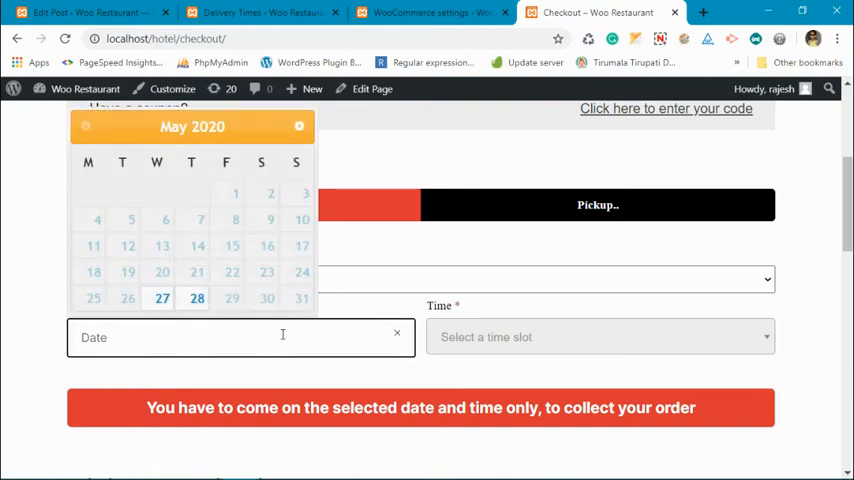
left_click(160, 298)
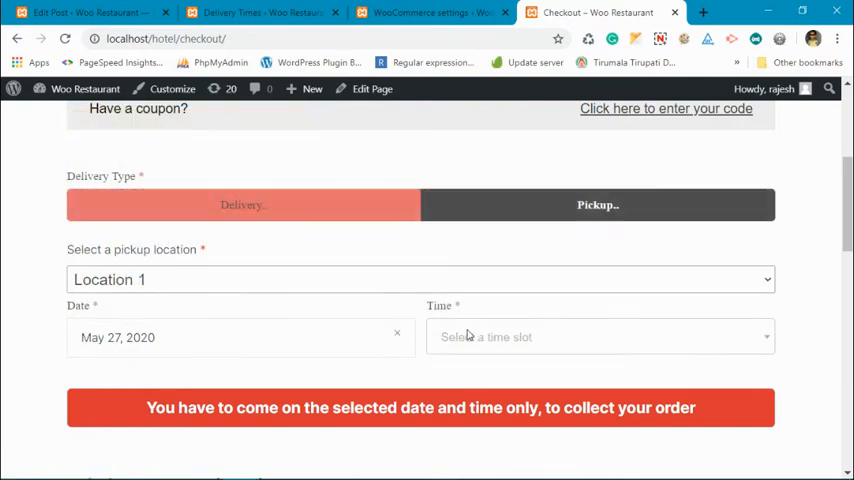
left_click(600, 336)
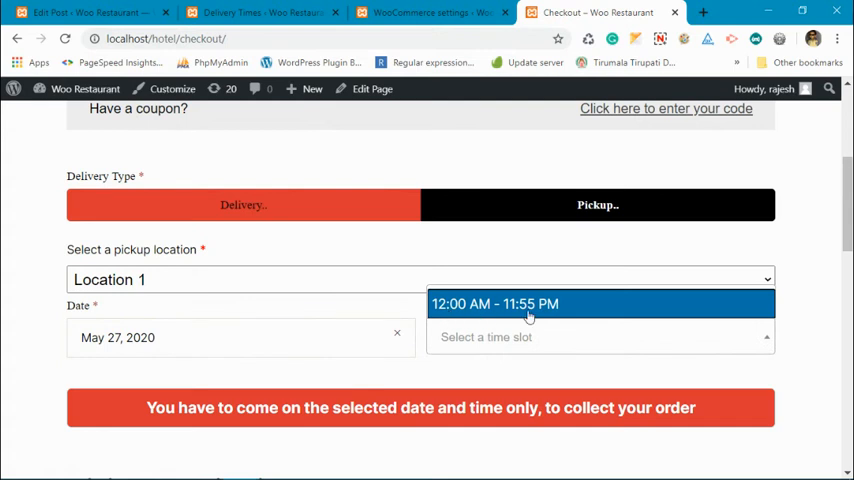
Flip between the shipping zones, checkout and location edit tabs.
left_click(430, 12)
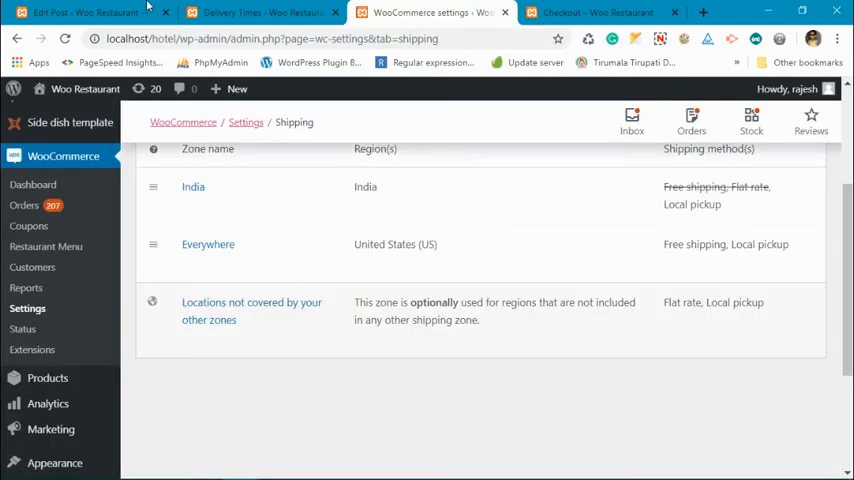
left_click(84, 12)
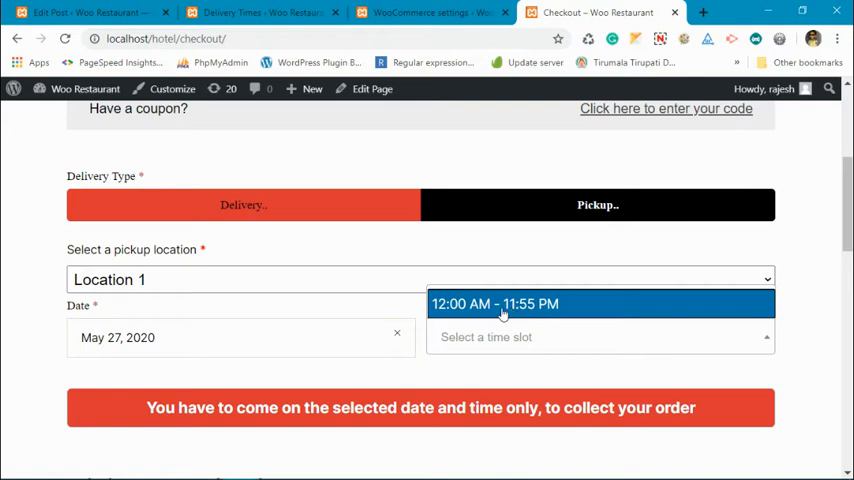
left_click(84, 12)
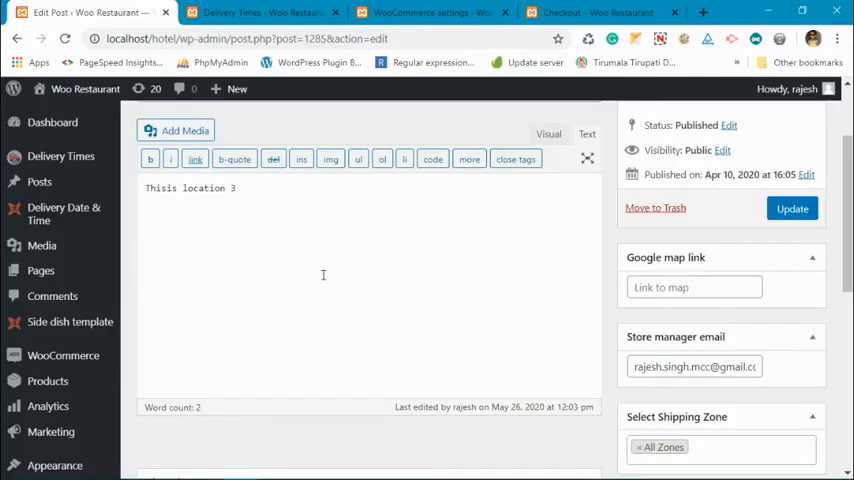
scroll("down", 3)
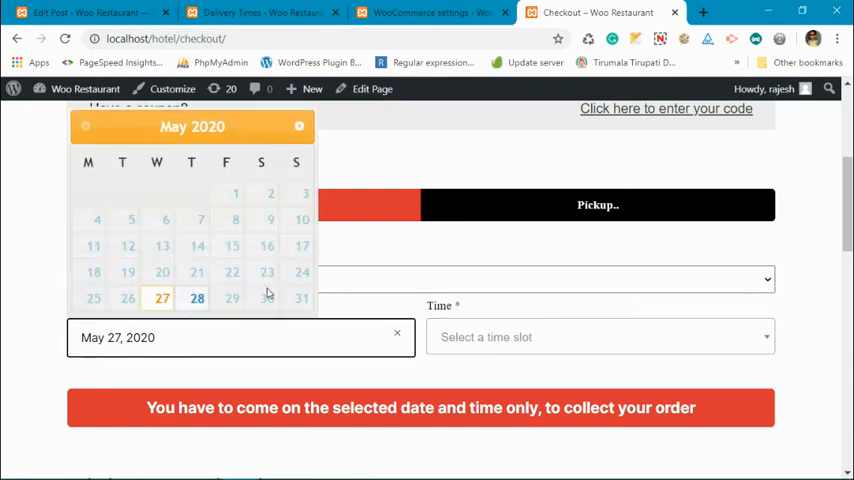
Reselect Location 1, browse pickup dates into June 2020, then leave the date blank.
left_click(420, 280)
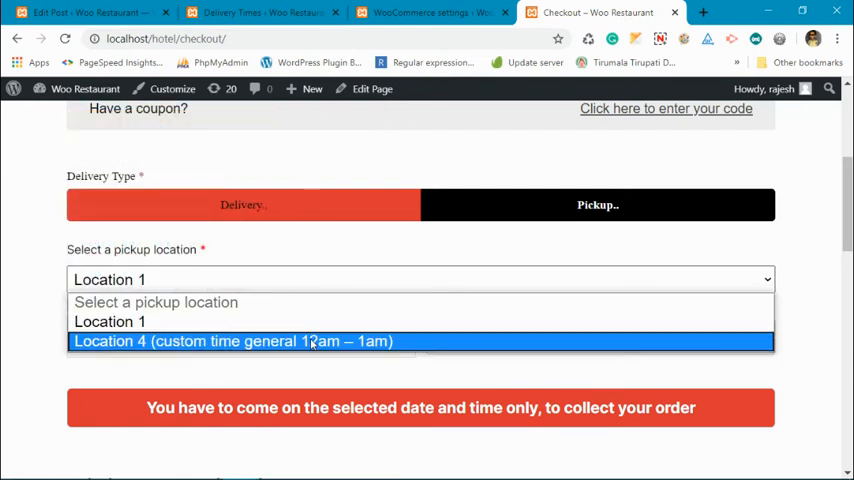
left_click(234, 340)
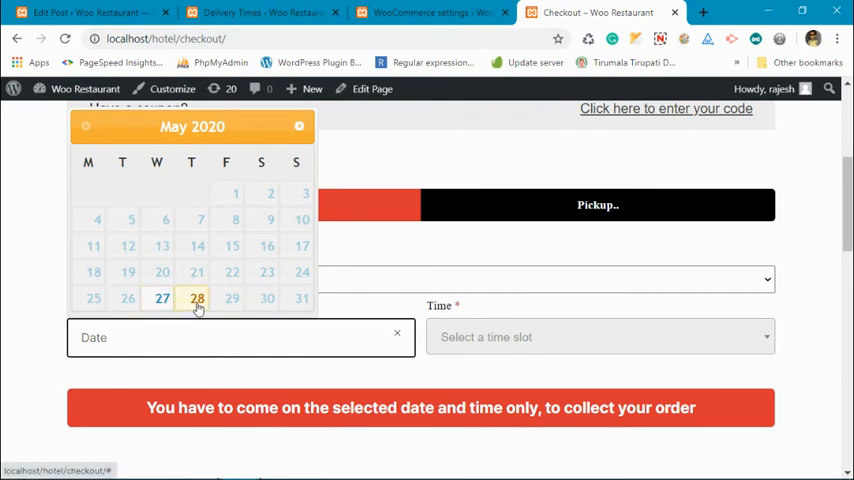
left_click(298, 126)
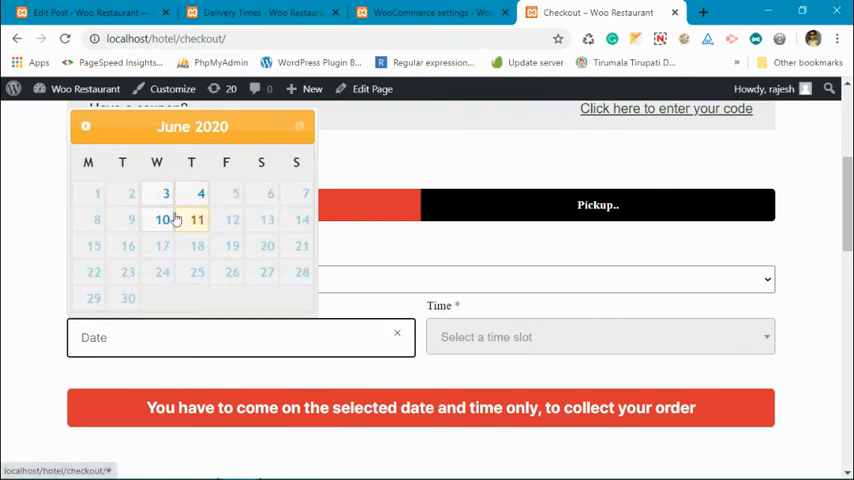
left_click(84, 126)
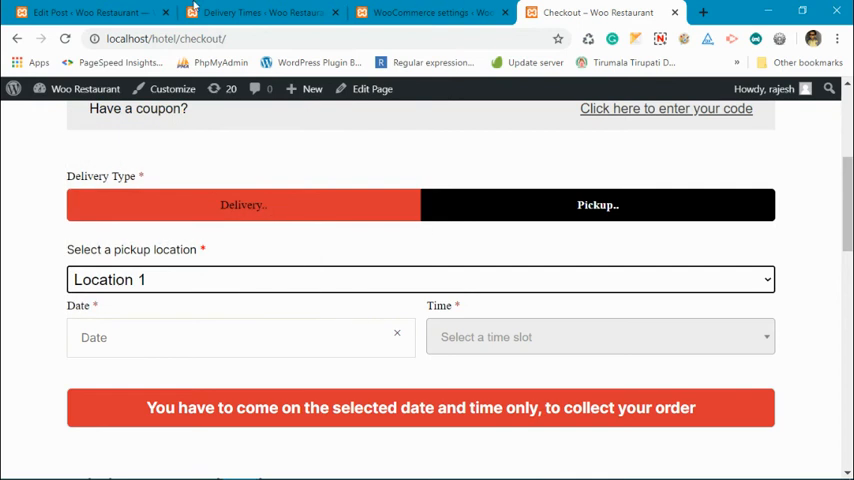
Show the WooCommerce Shipping zones list with India and Everywhere.
left_click(84, 12)
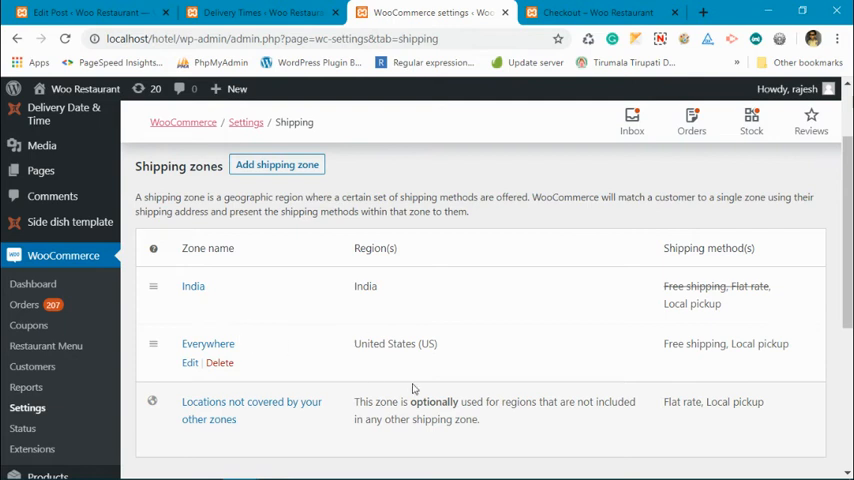
mouse_move(484, 432)
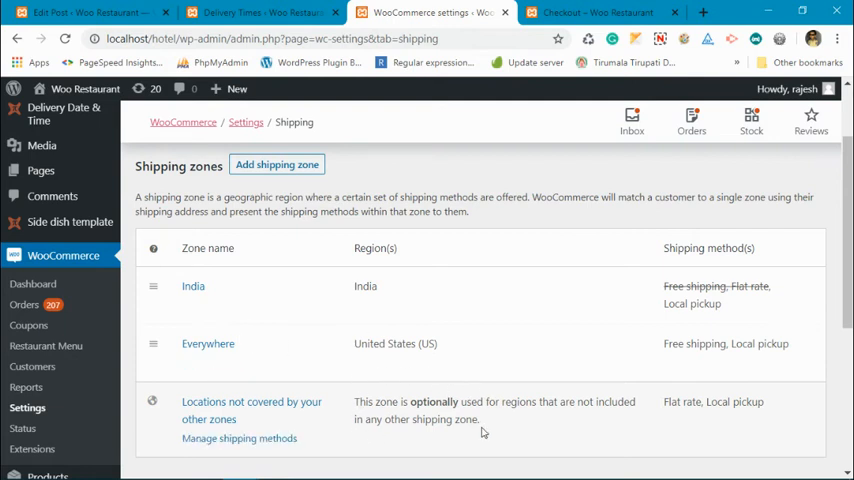
mouse_move(208, 344)
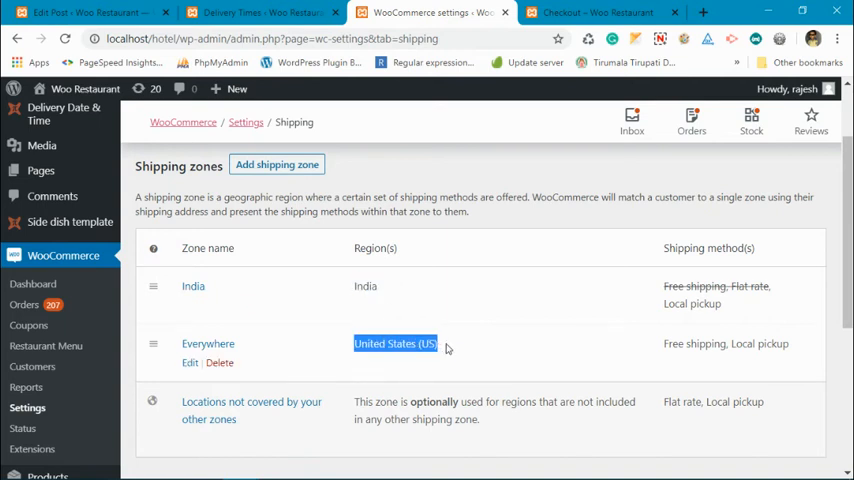
mouse_move(192, 286)
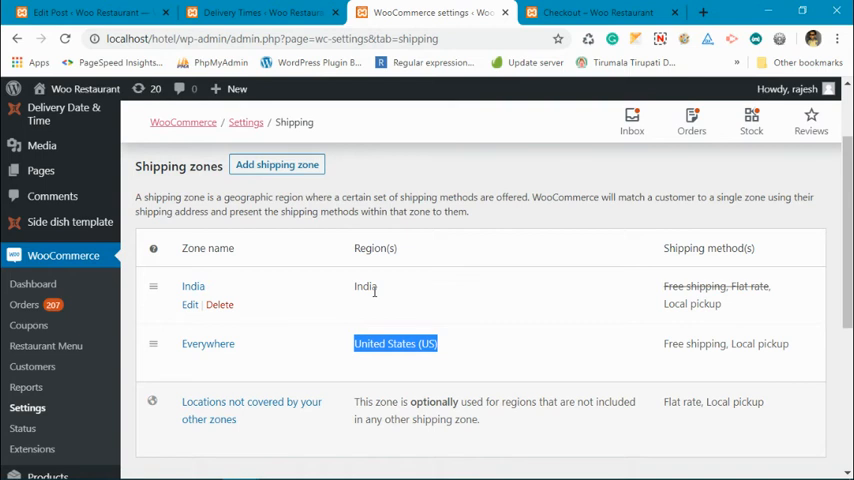
mouse_move(224, 262)
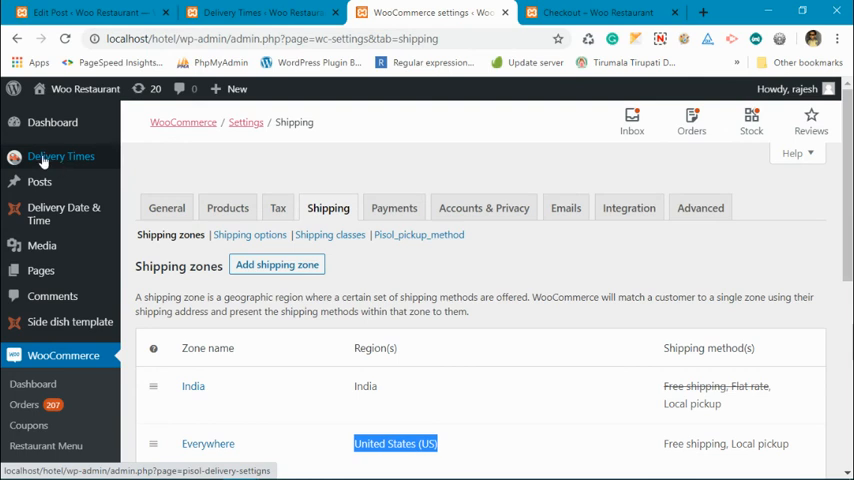
Load the India zone in Delivery Times and review its disabled time slot, working day and preparation toggles.
left_click(60, 156)
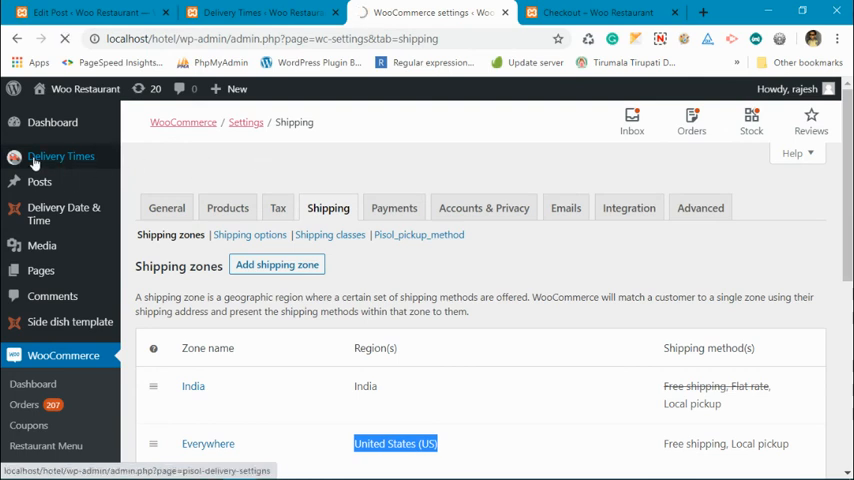
left_click(60, 156)
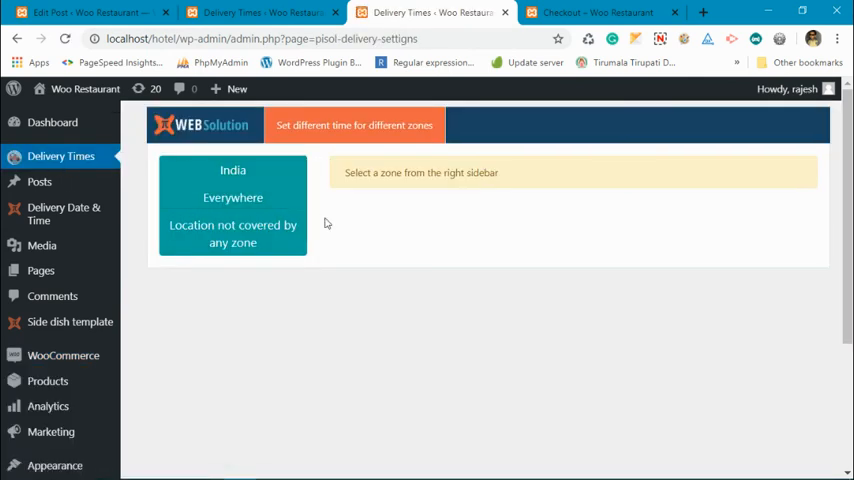
mouse_move(208, 260)
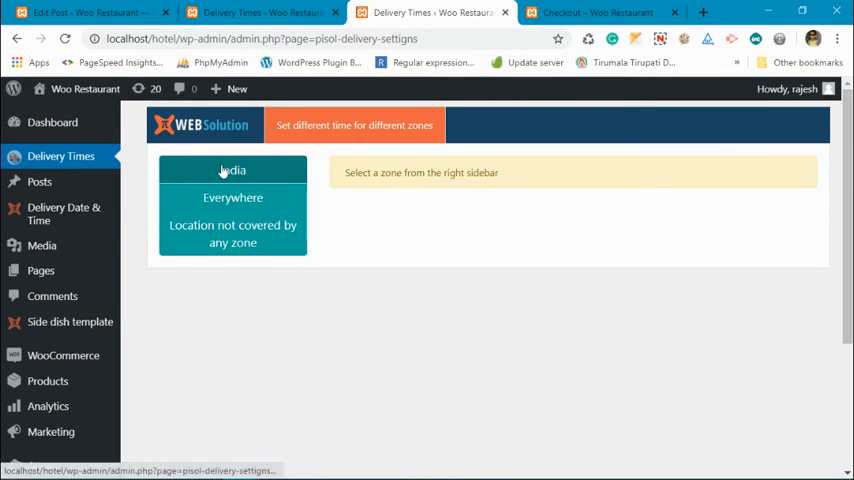
mouse_move(292, 246)
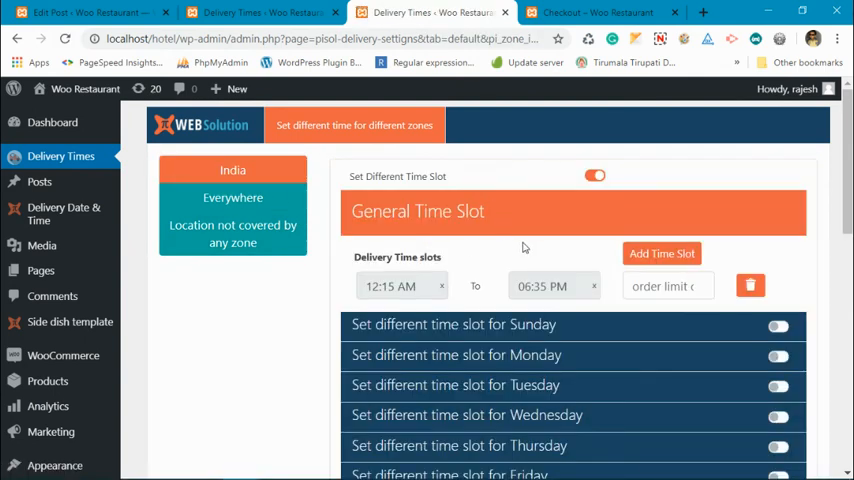
mouse_move(536, 256)
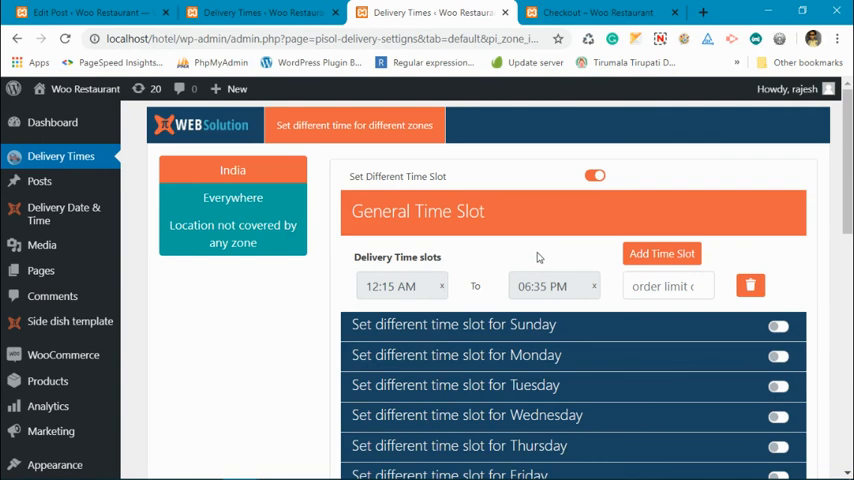
left_click(596, 176)
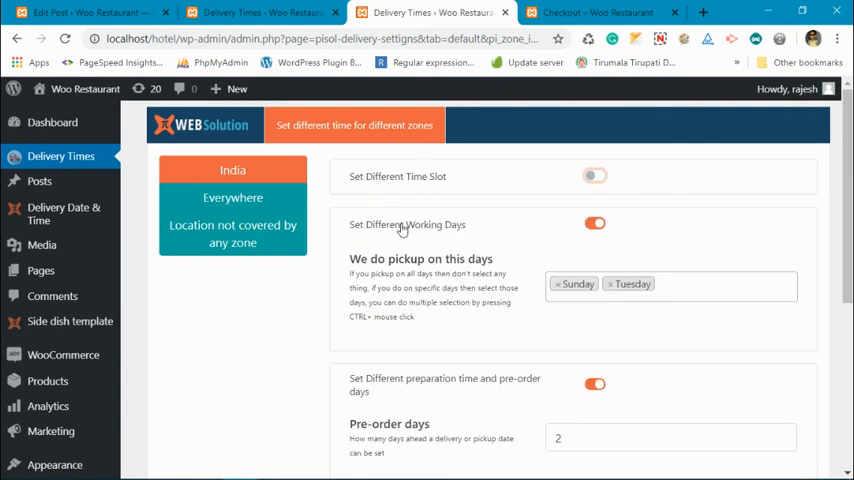
left_click(596, 224)
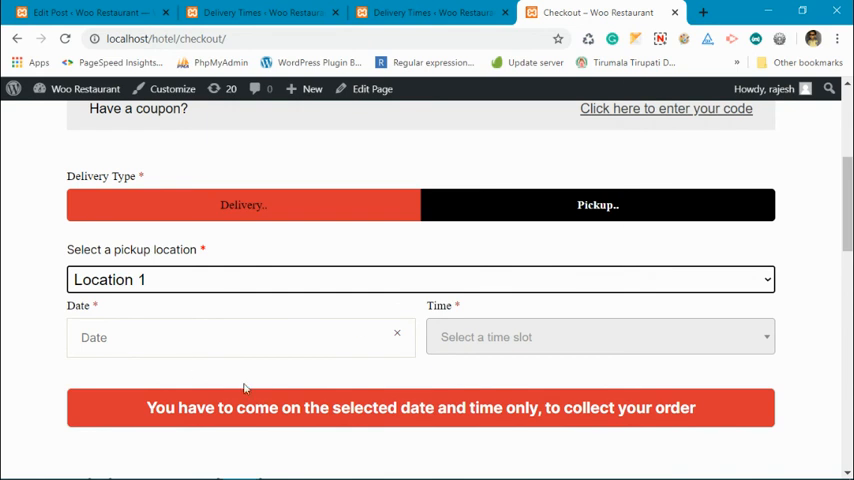
left_click(430, 12)
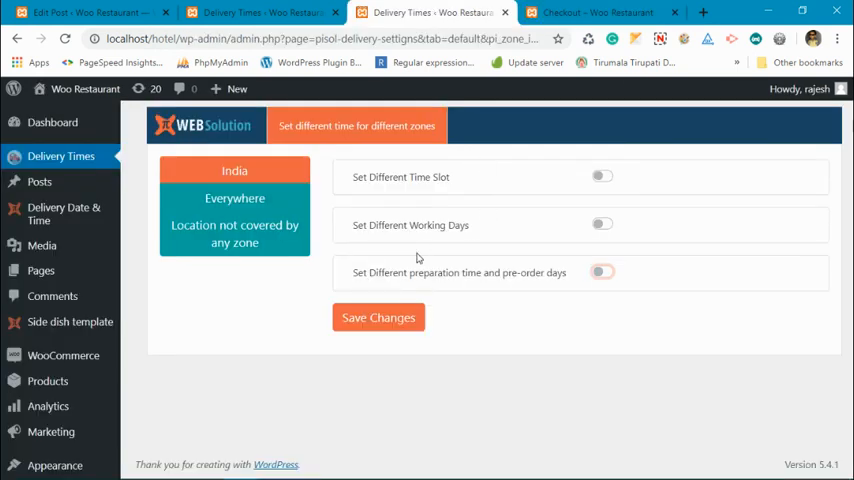